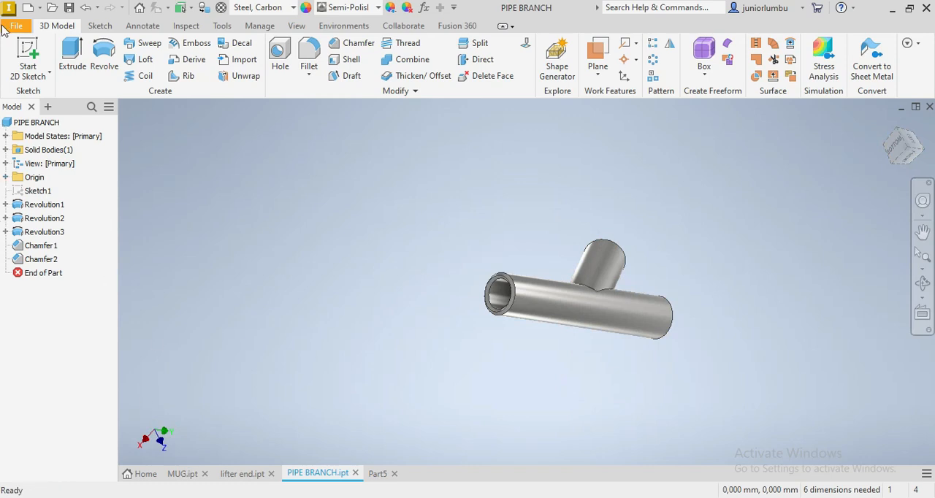
- Create a new part from the Metric Standard (mm).ipt template
left_click(15, 26)
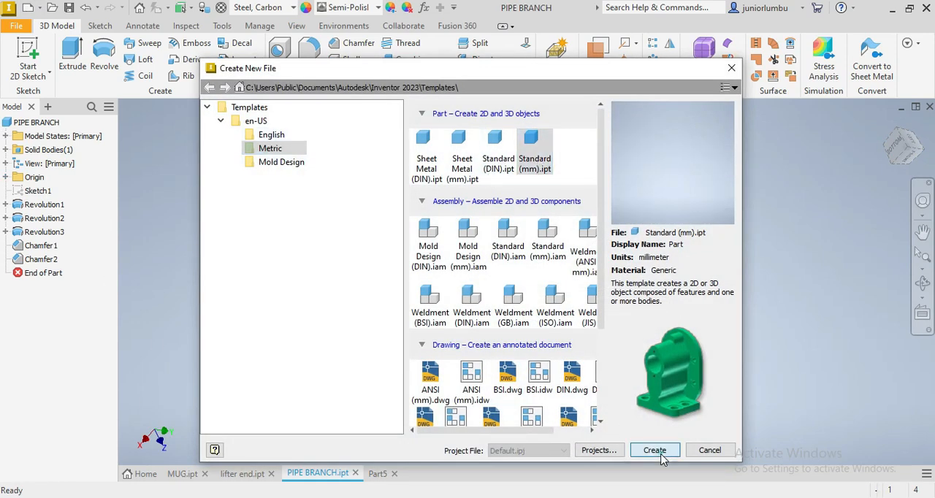
left_click(654, 450)
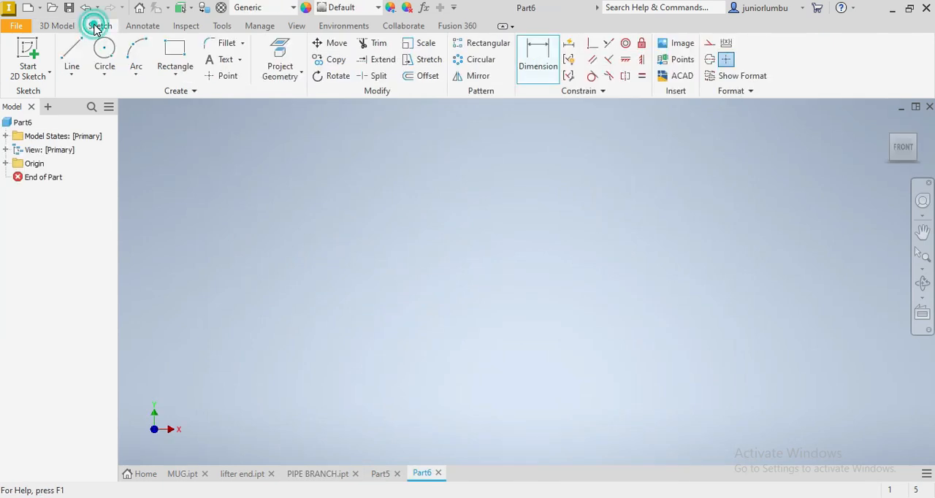
- In a new 2D sketch, draw a line from the origin at 45° to the vertical axis
left_click(100, 25)
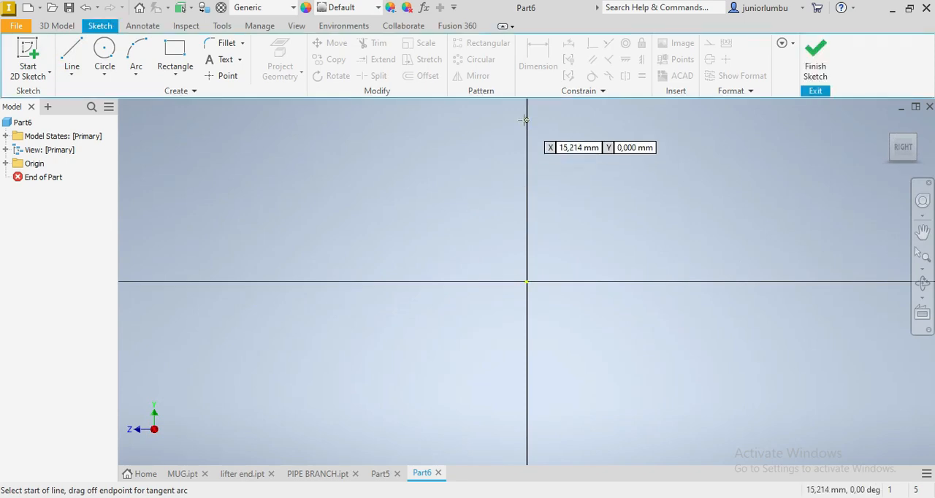
left_click(526, 283)
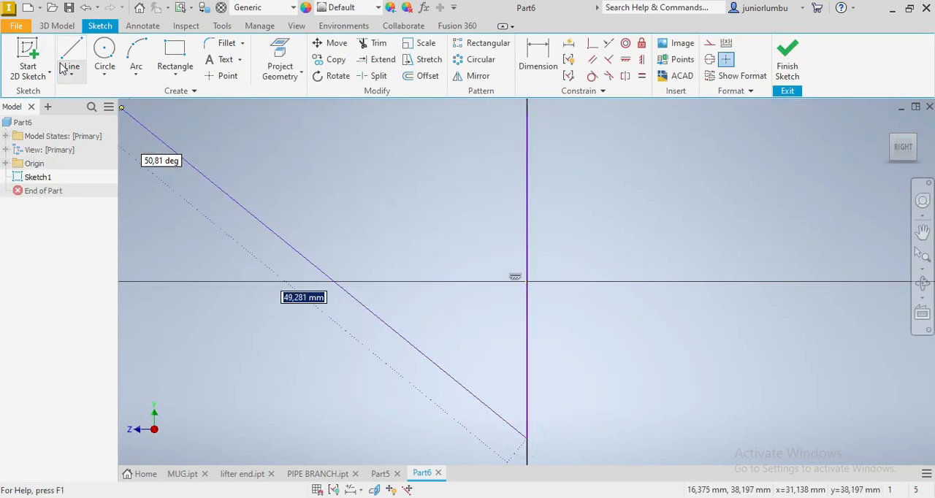
left_click(71, 55)
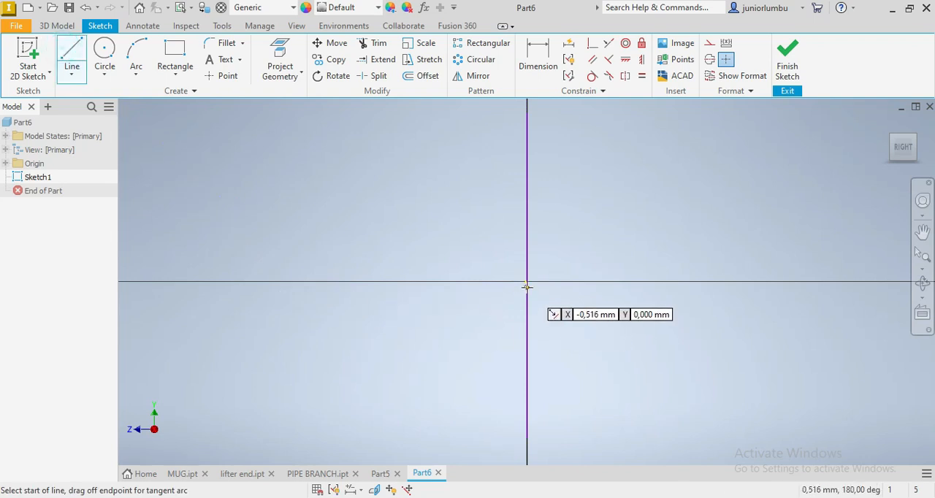
left_click(527, 287)
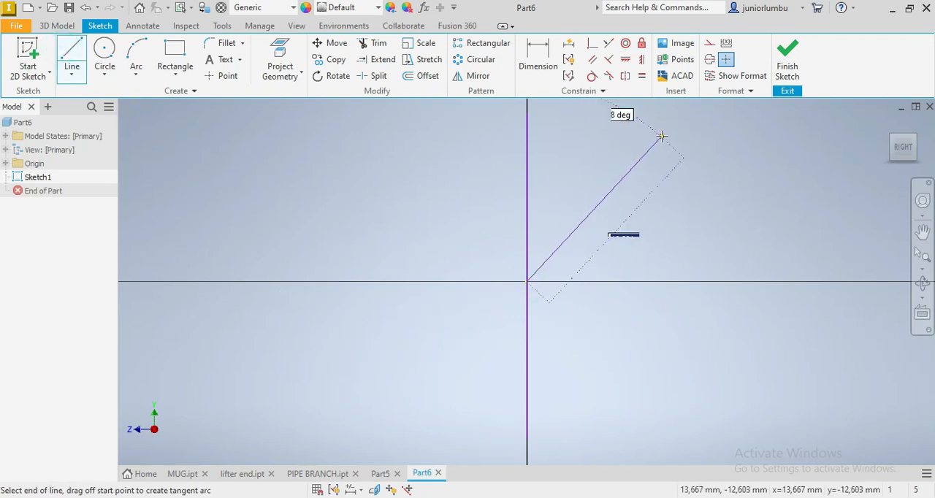
left_click(538, 58)
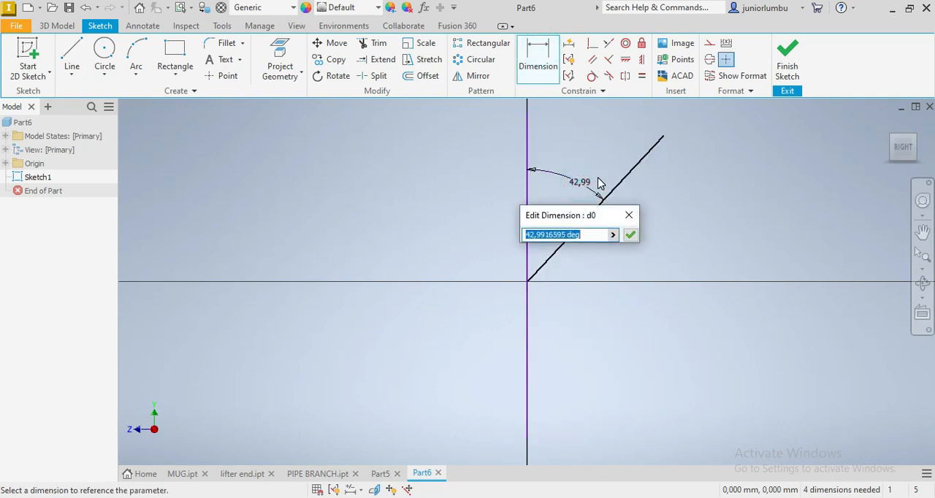
left_click(630, 235)
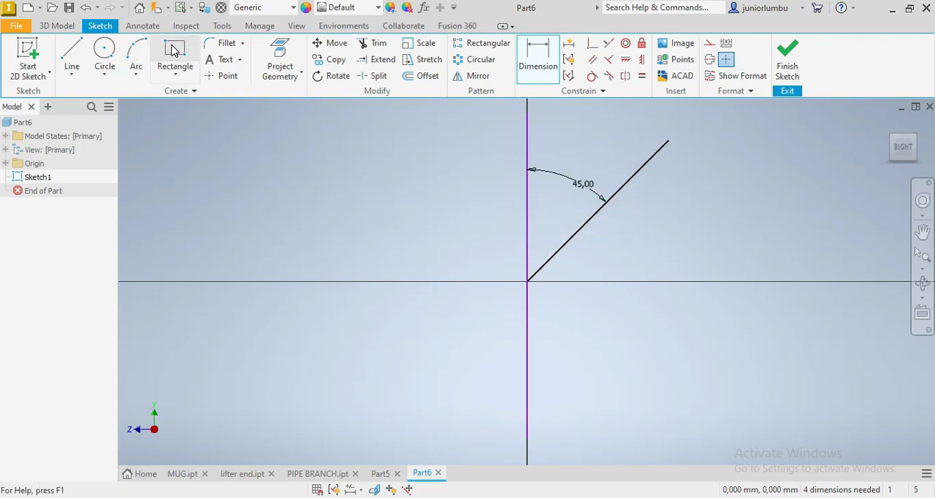
- Draw a two-point rectangle beside the vertical axis, dimensioned 37.5 mm from it
left_click(175, 47)
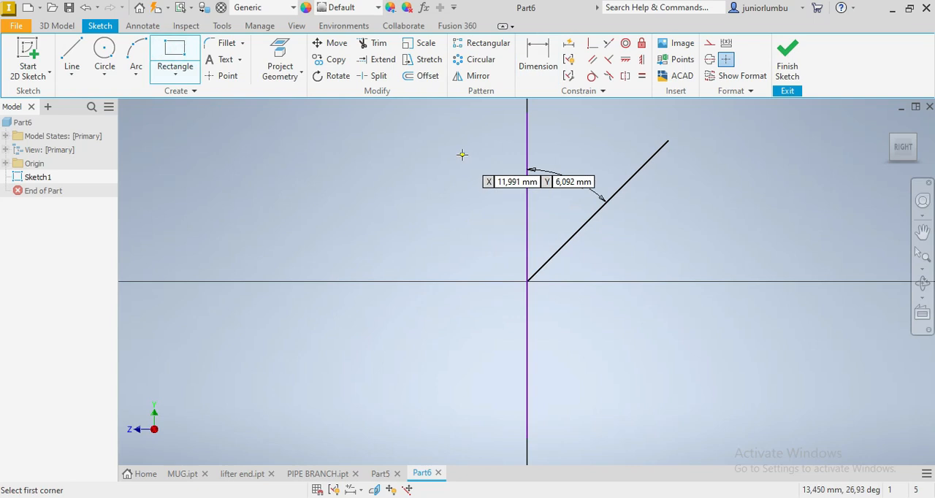
left_click(456, 136)
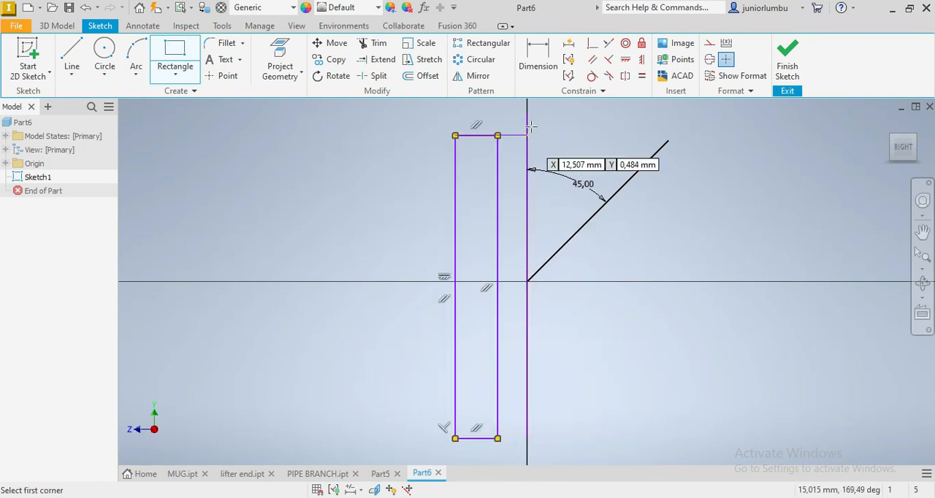
left_click(538, 55)
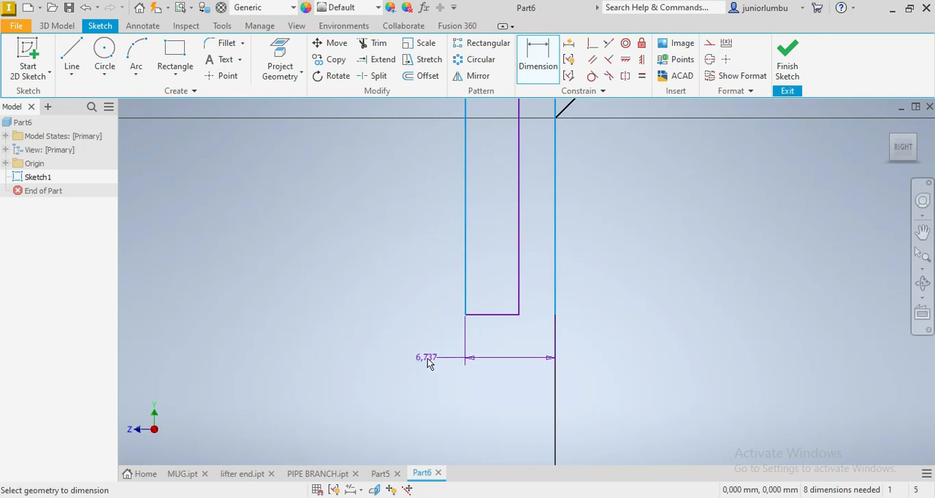
left_click(426, 357)
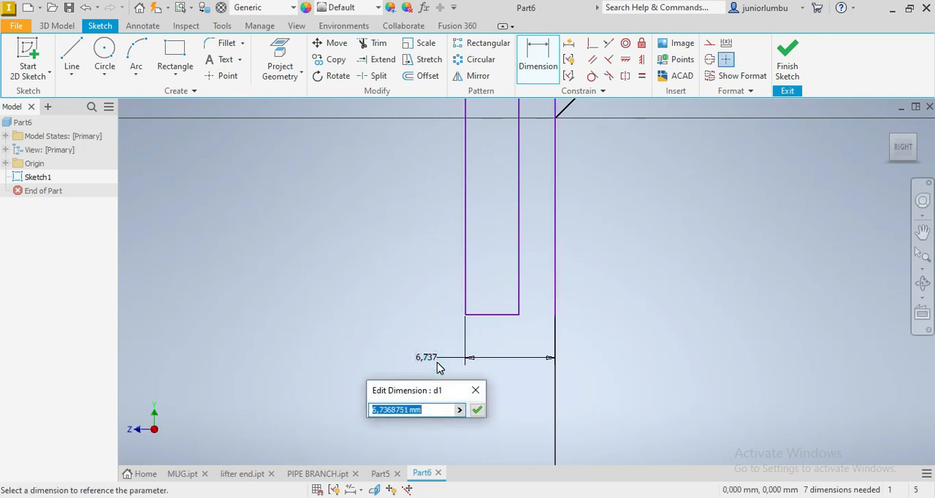
type("37")
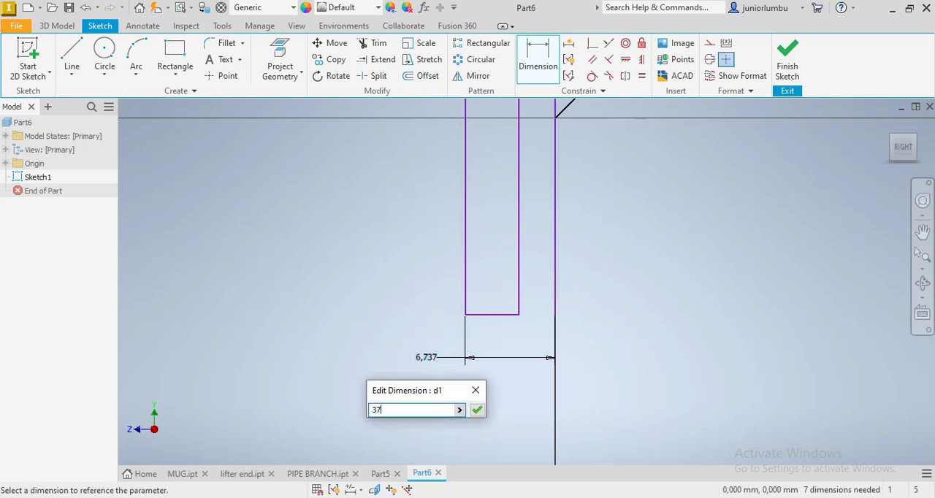
type(".5")
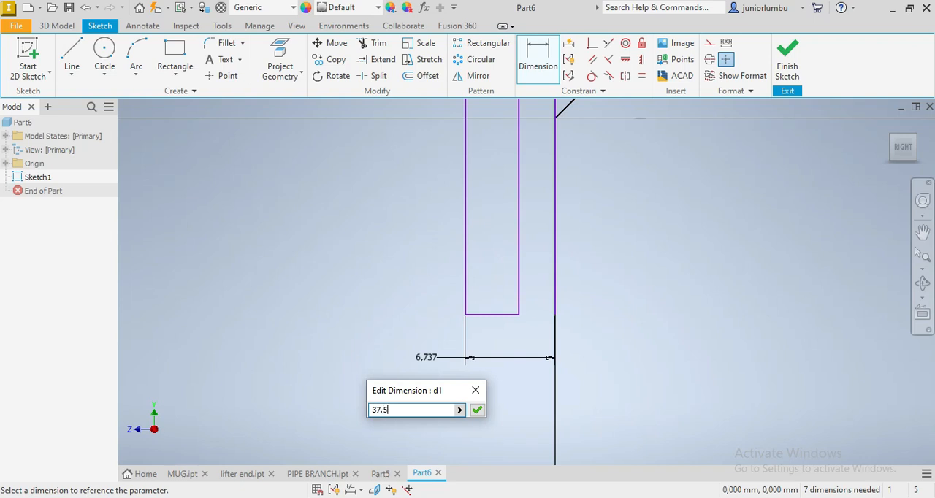
left_click(477, 409)
type("2")
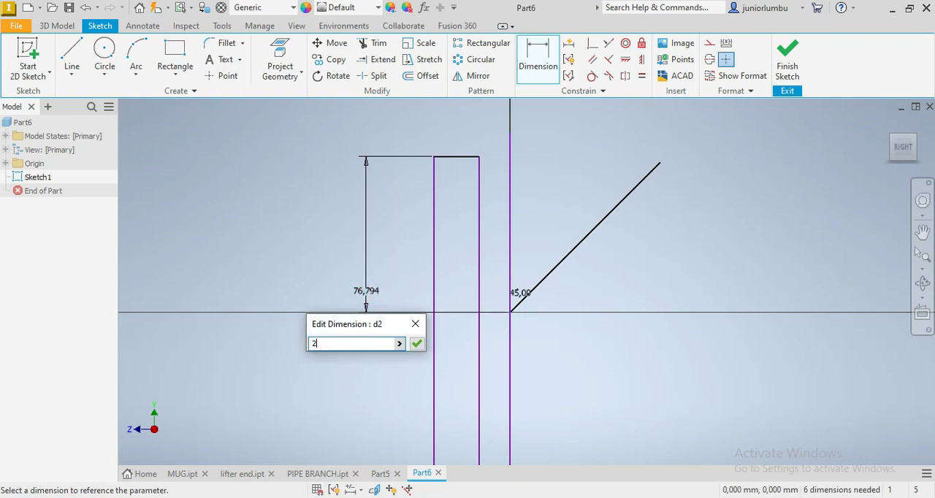
- Dimension the rectangle 200 above the horizontal axis, 400 long and 10 wide
left_click(417, 344)
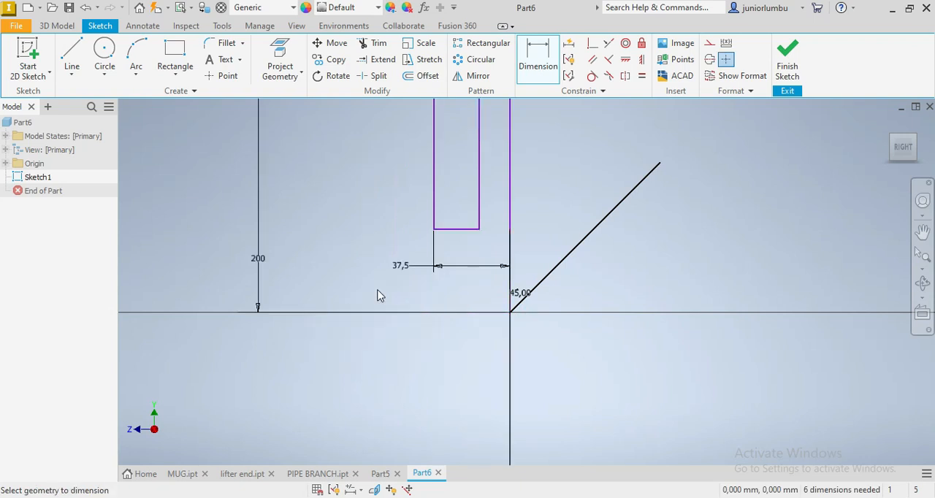
mouse_move(433, 161)
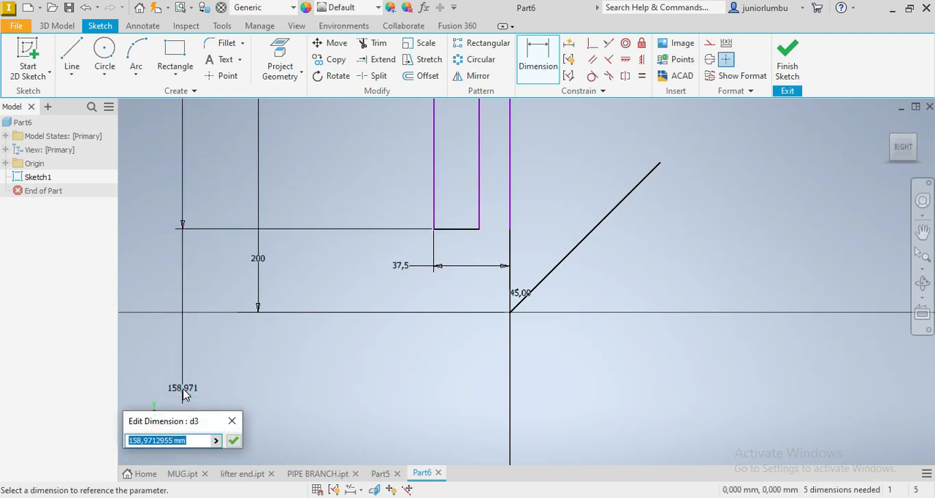
type("4")
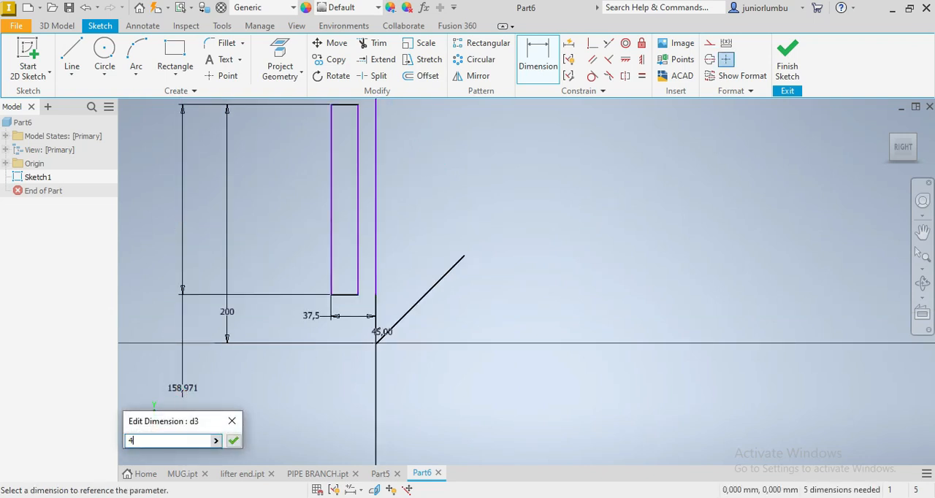
left_click(233, 440)
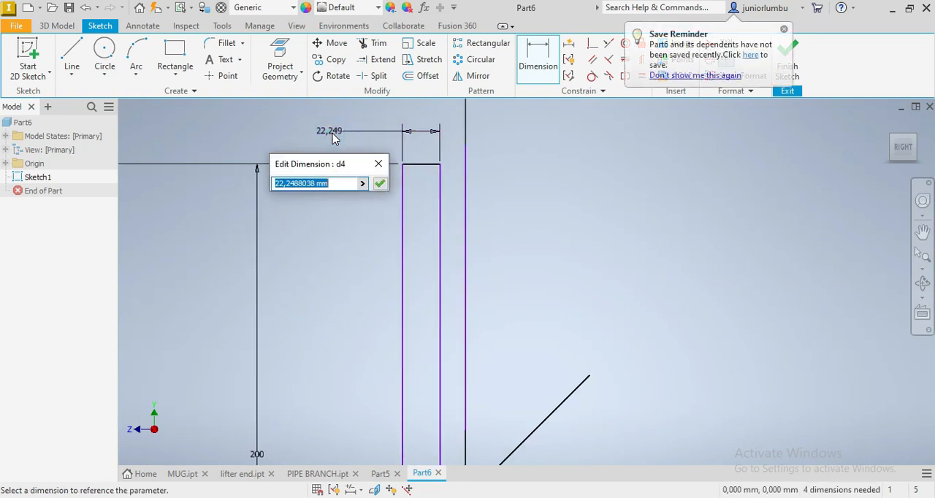
type("10")
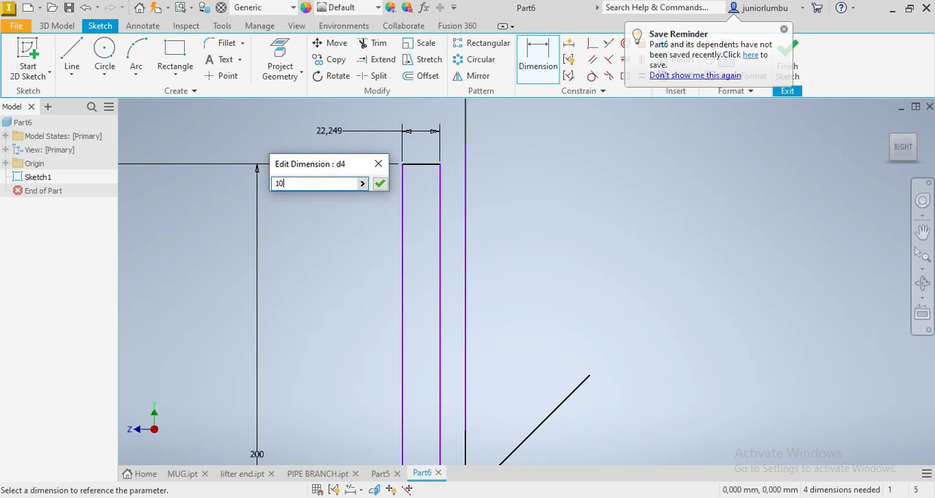
left_click(380, 184)
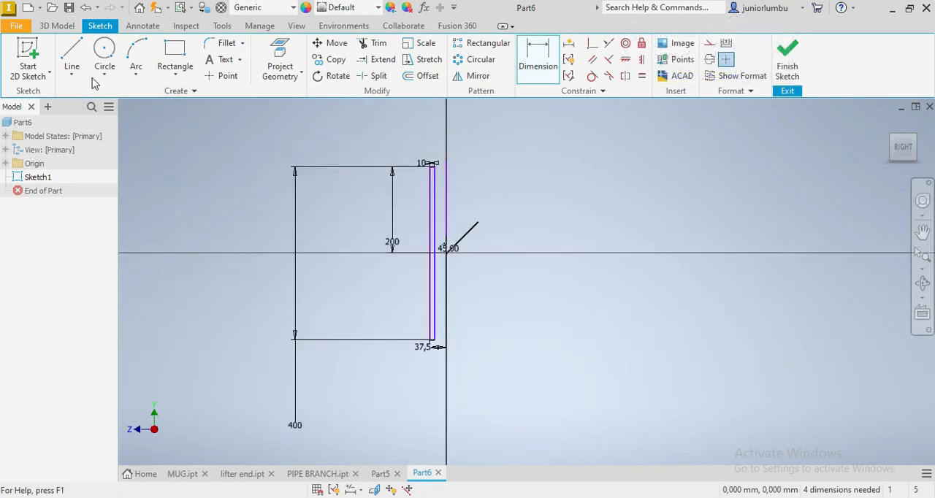
- Draw a three-point rectangle along the 45° line, cancelling the duplicate-constraint warning
left_click(191, 67)
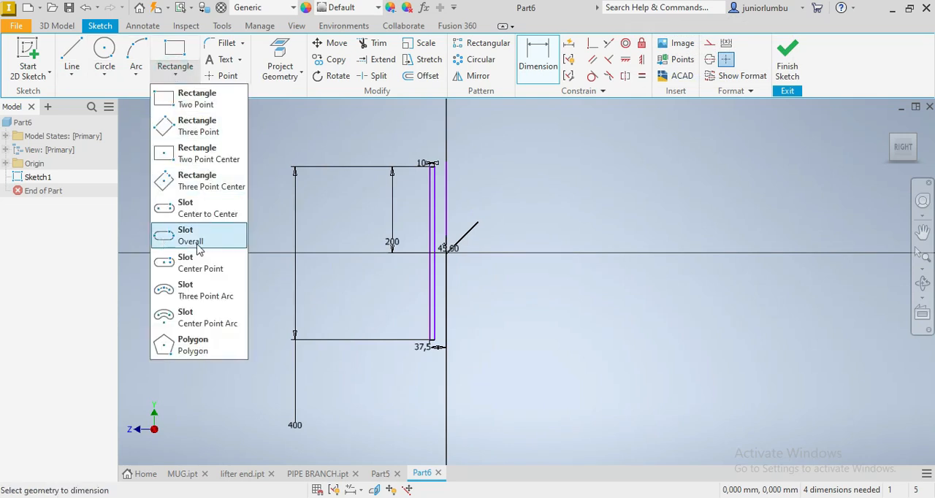
left_click(196, 98)
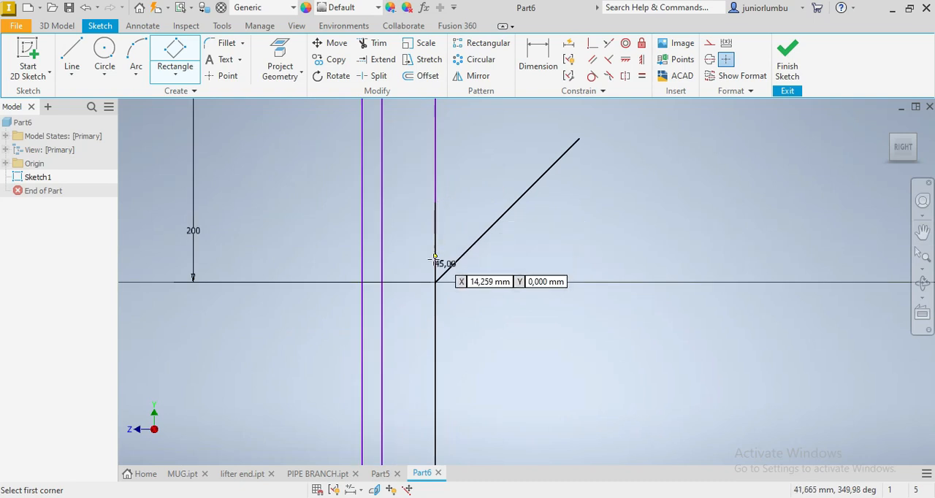
mouse_move(451, 249)
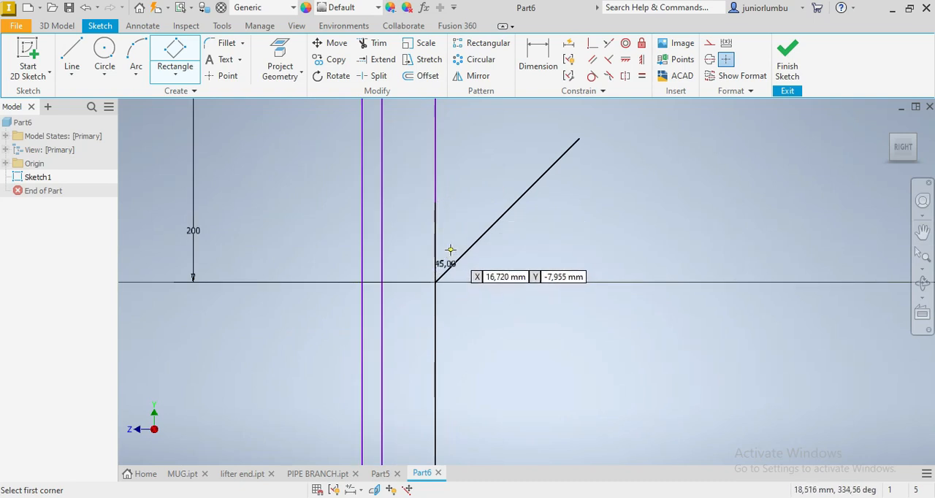
left_click(437, 282)
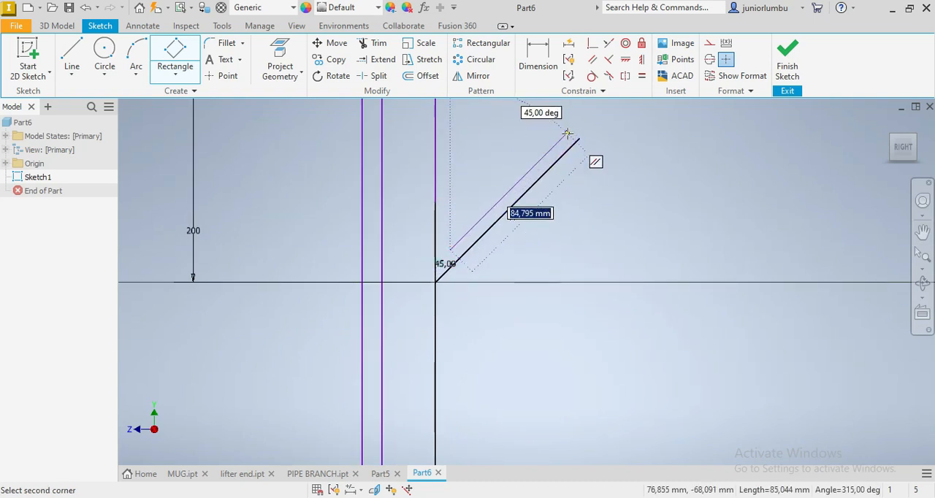
left_click(569, 133)
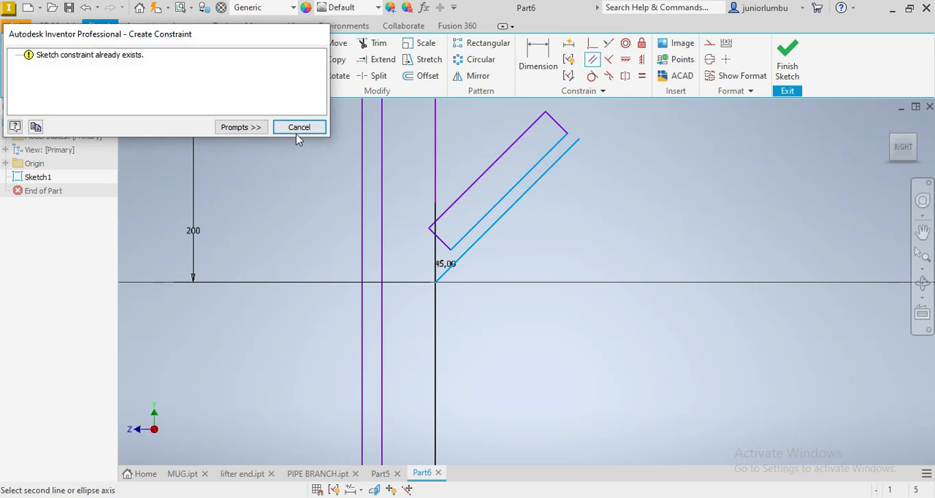
left_click(299, 127)
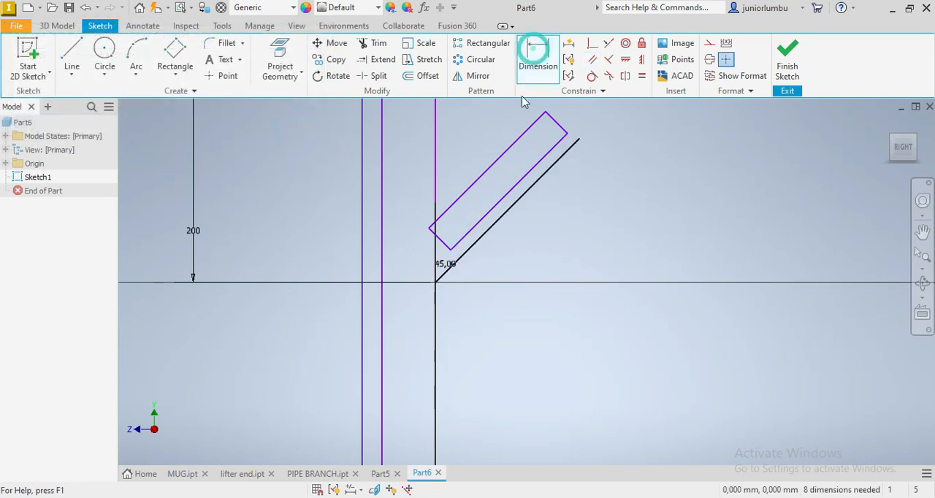
- Dimension the branch rectangle: 37.5 offset from the 45° line, 10 wall, 200 length
left_click(538, 59)
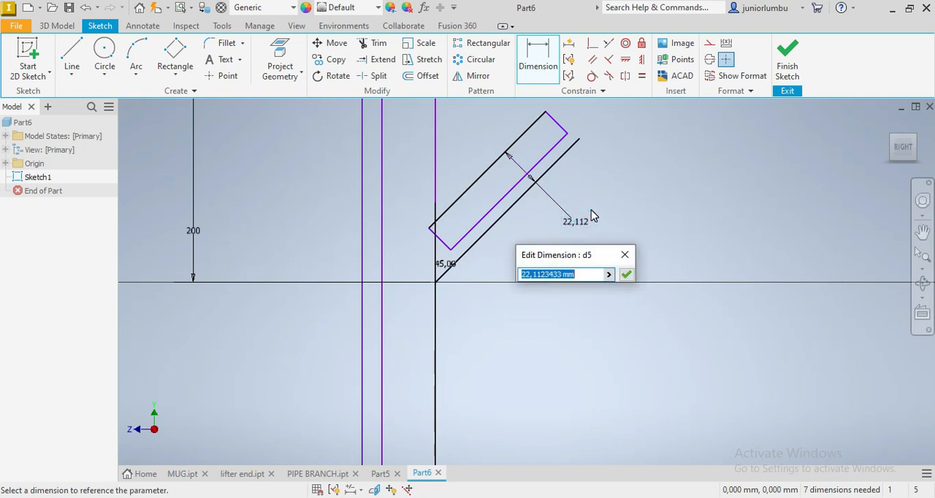
type("37.5")
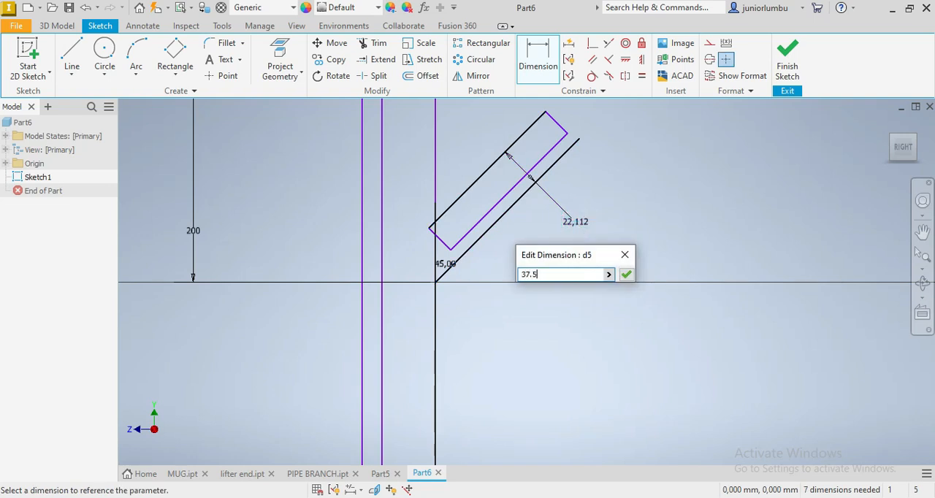
left_click(626, 274)
type("10")
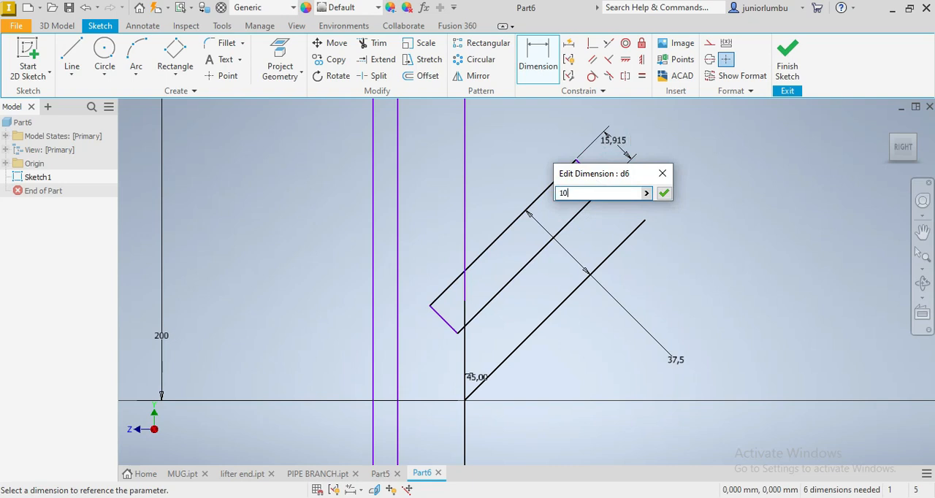
left_click(664, 193)
type("1")
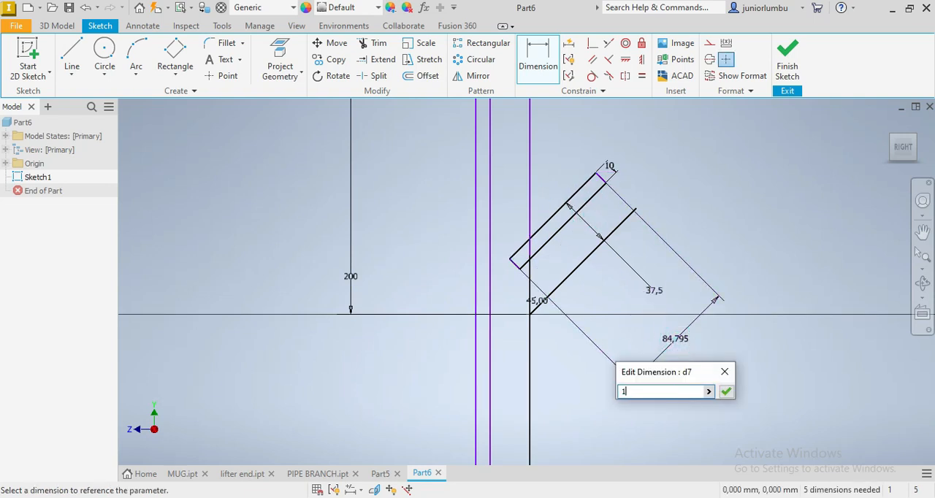
left_click(727, 392)
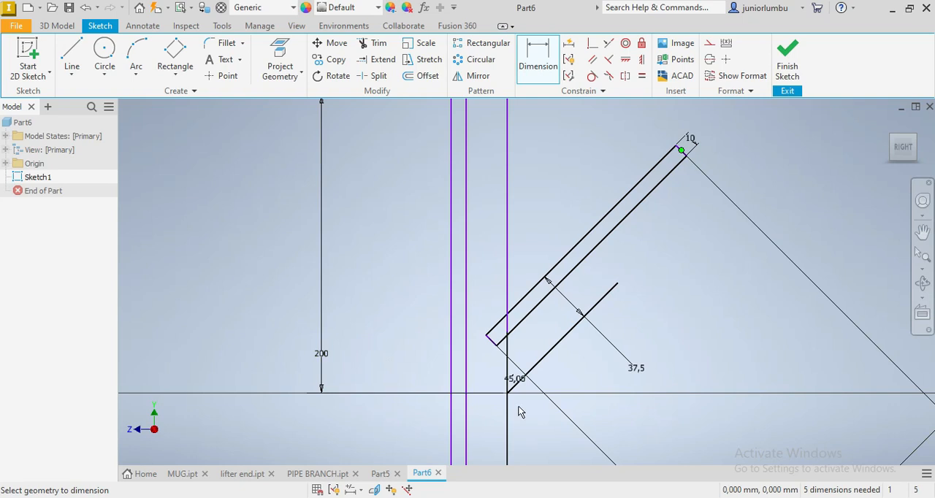
mouse_move(618, 373)
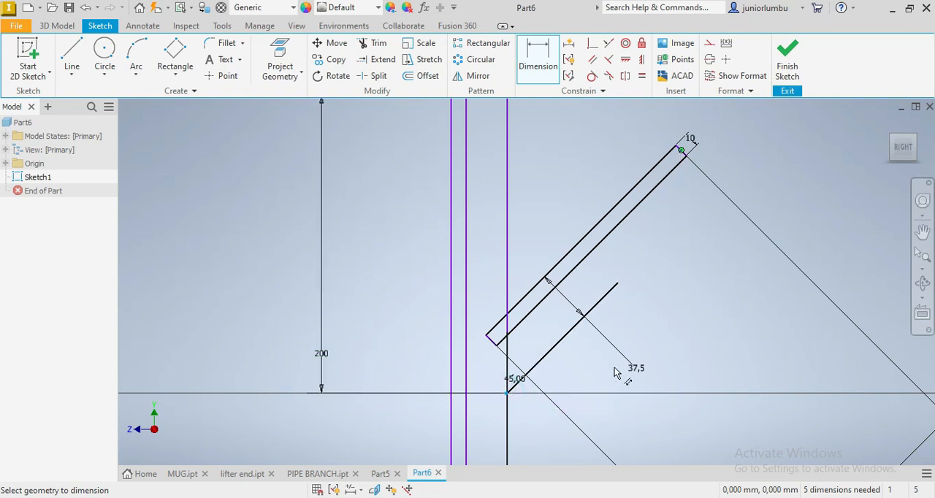
left_click(683, 367)
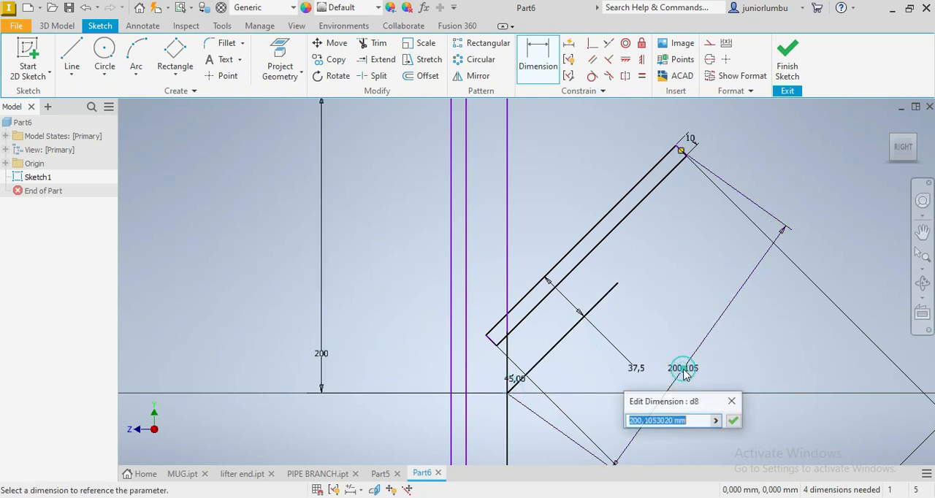
type("20")
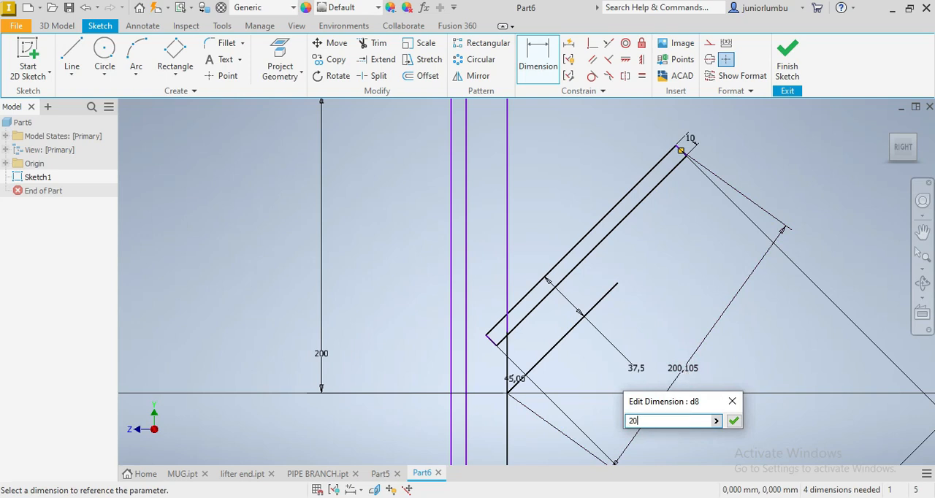
left_click(733, 421)
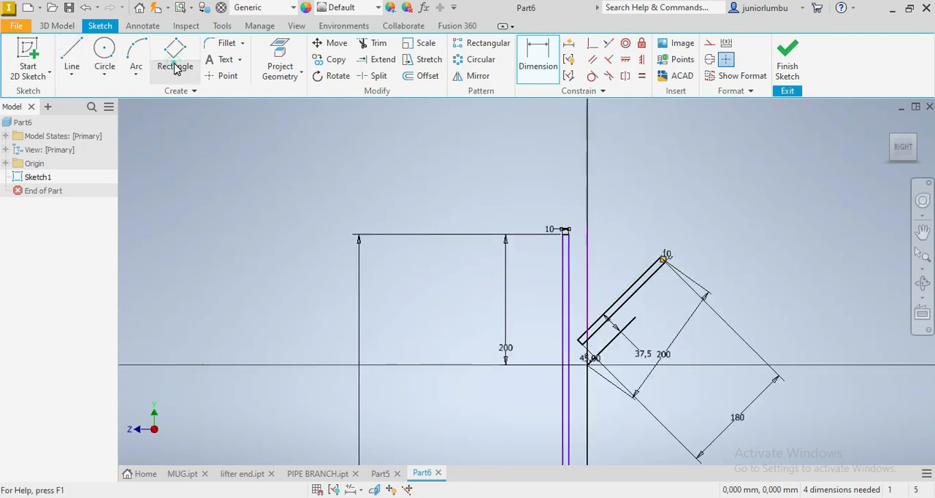
- Add a tall, narrow rectangle against the vertical axis inside the first wall
left_click(174, 55)
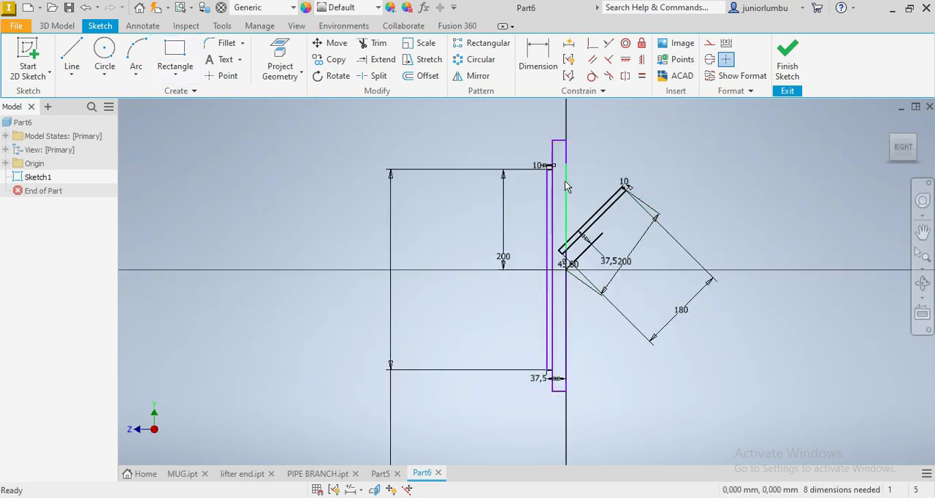
mouse_move(596, 241)
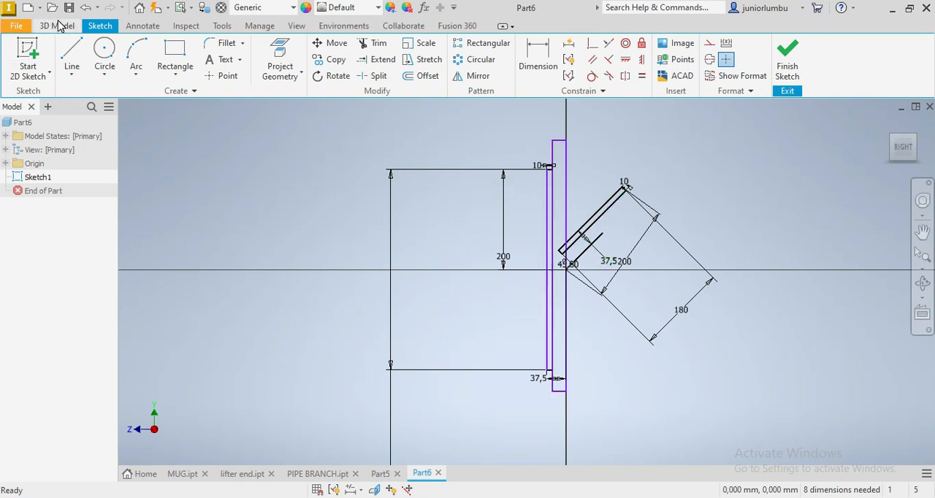
- Revolve the vertical pipe and 45° branch profiles, creating Revolution1 and Revolution2
left_click(57, 26)
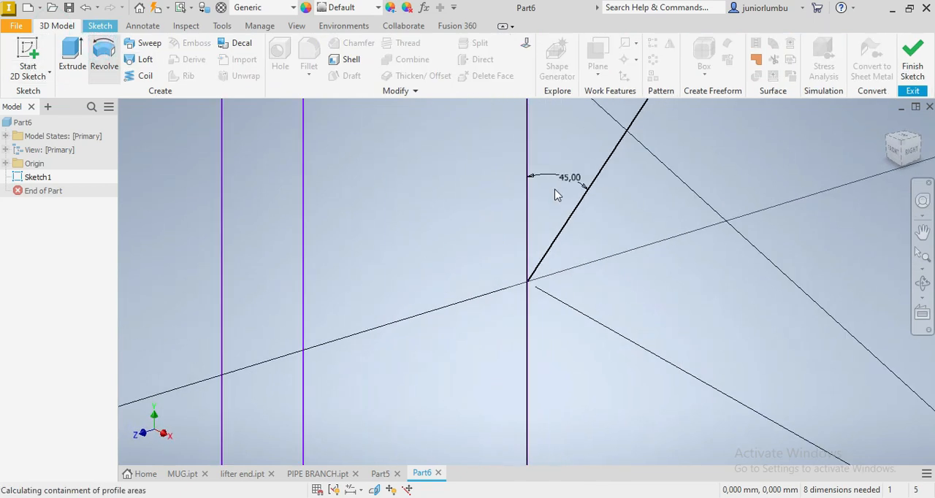
left_click(104, 55)
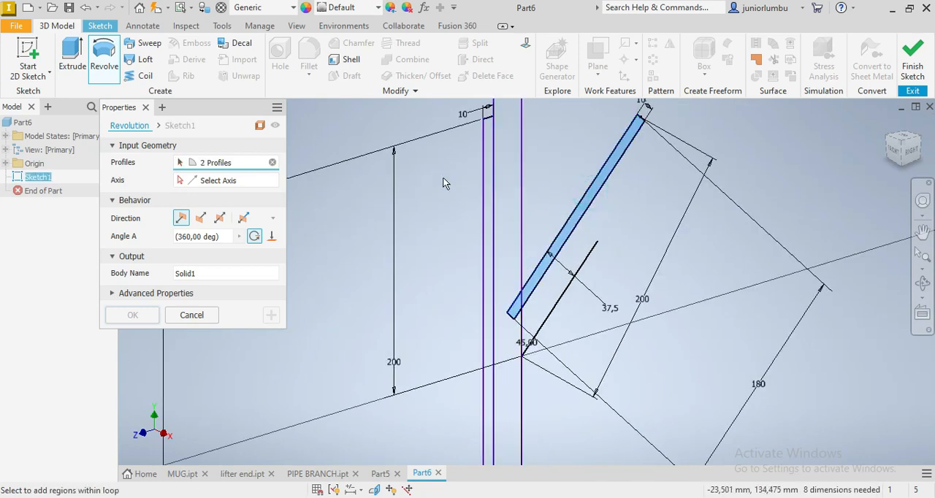
left_click(219, 180)
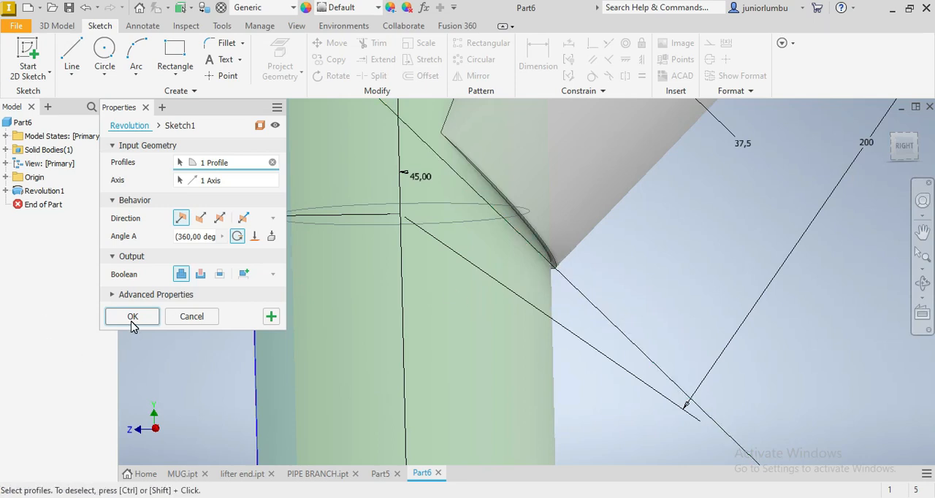
left_click(132, 317)
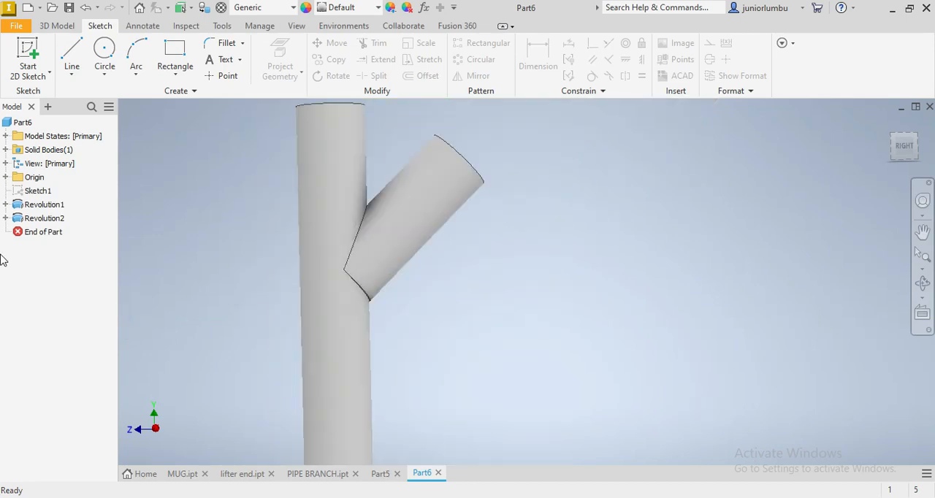
- Edit Revolution2's sketch, changing the 180 branch dimension to 190
left_click(7, 219)
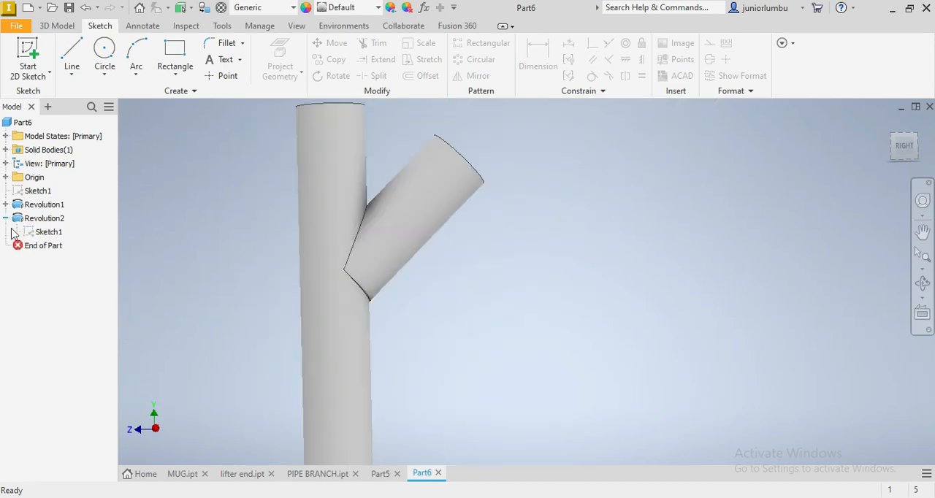
right_click(48, 231)
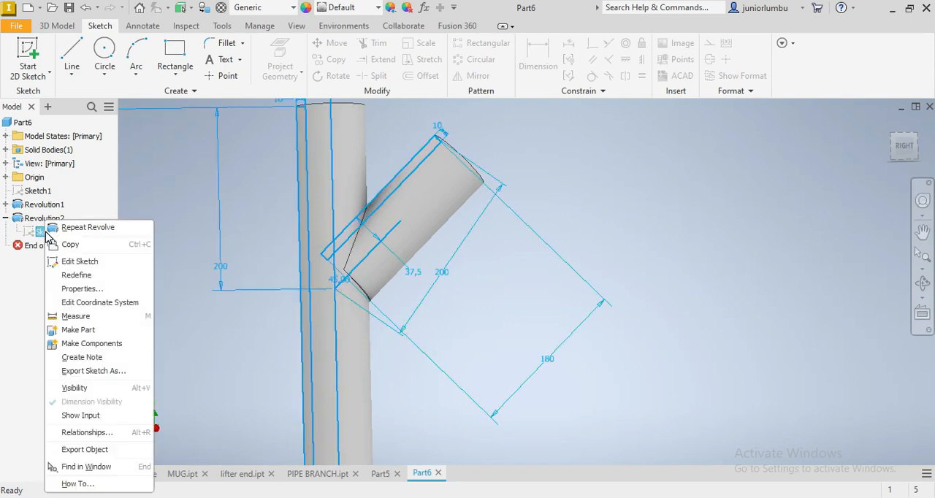
left_click(80, 261)
type("1")
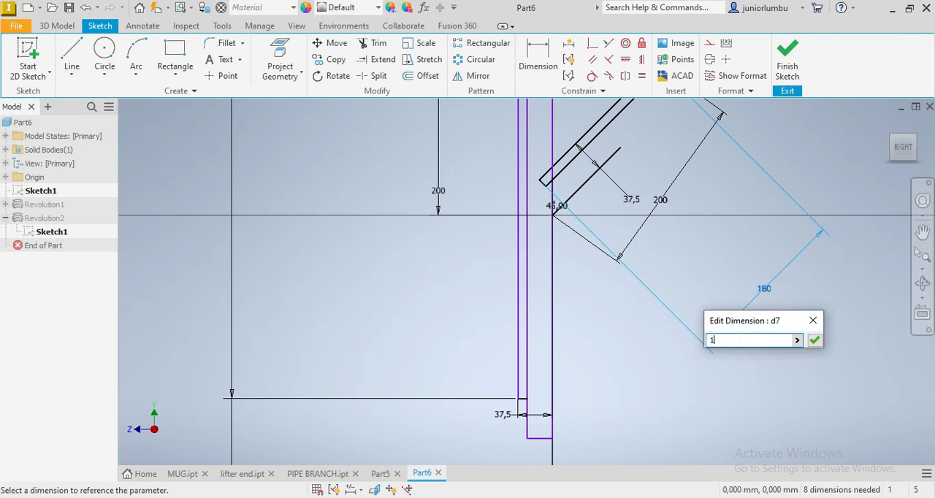
left_click(815, 340)
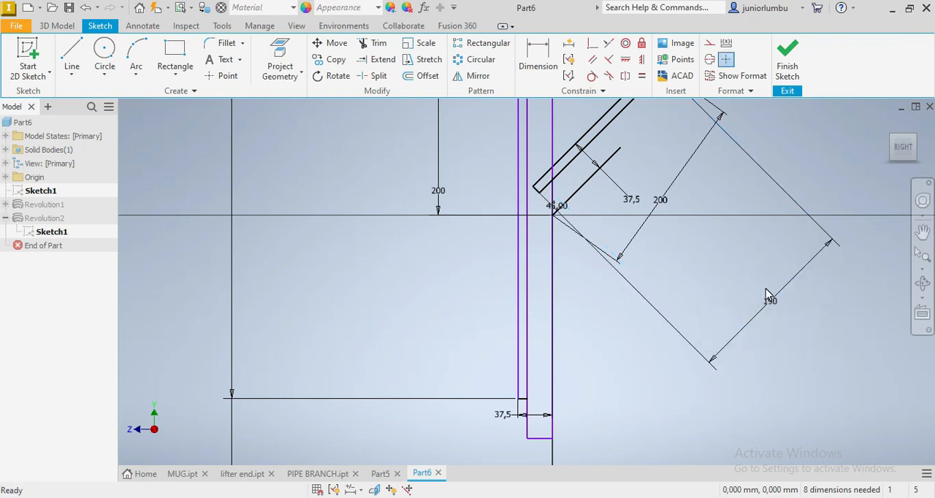
left_click(787, 60)
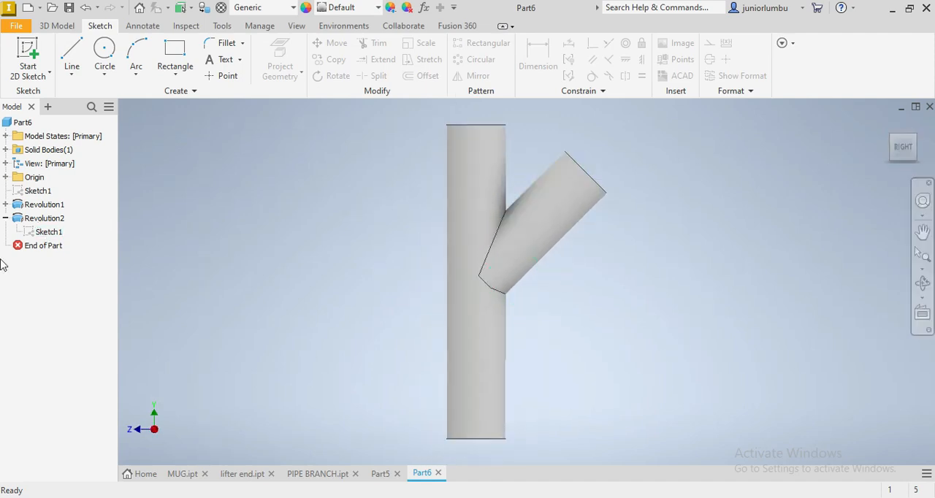
- Share Sketch1 and revolve the two bore profiles as a cut, creating Revolution3
right_click(47, 231)
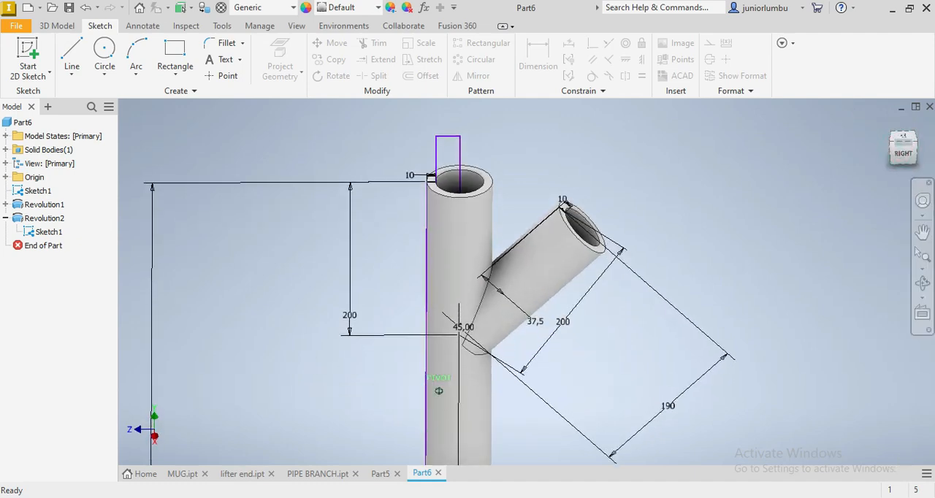
left_click(57, 26)
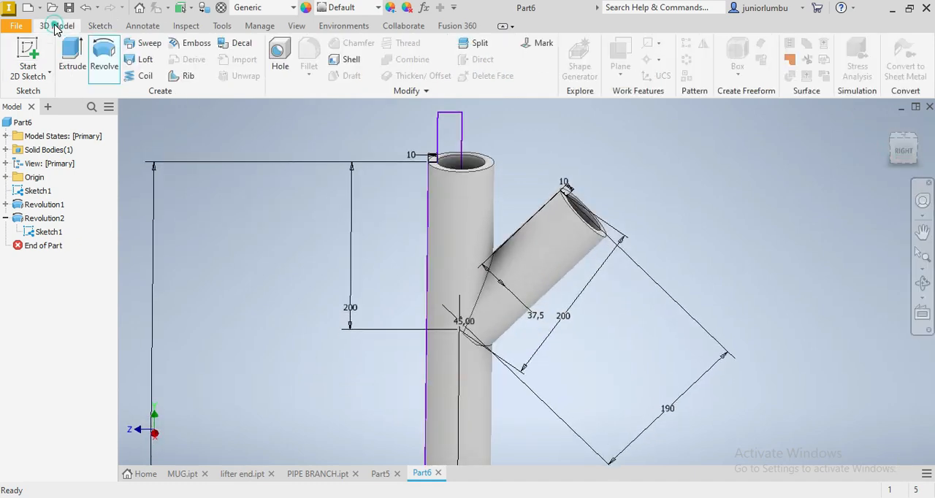
left_click(104, 55)
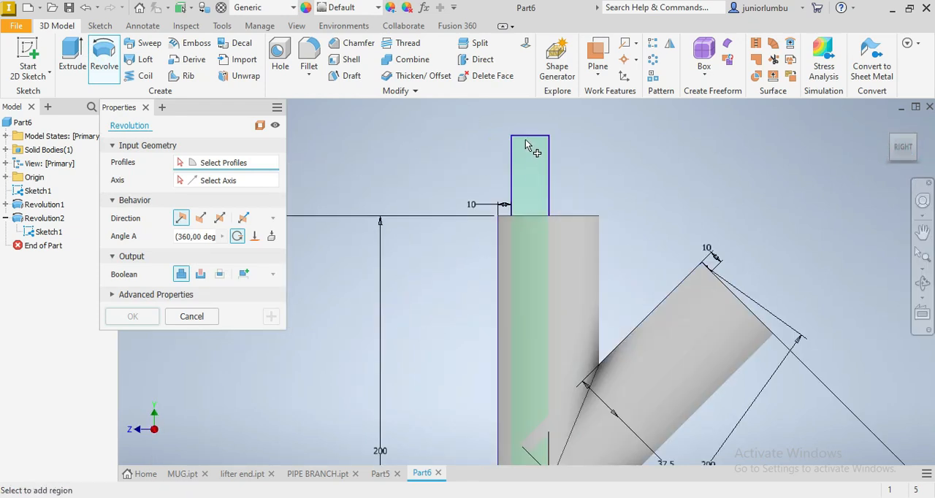
left_click(530, 173)
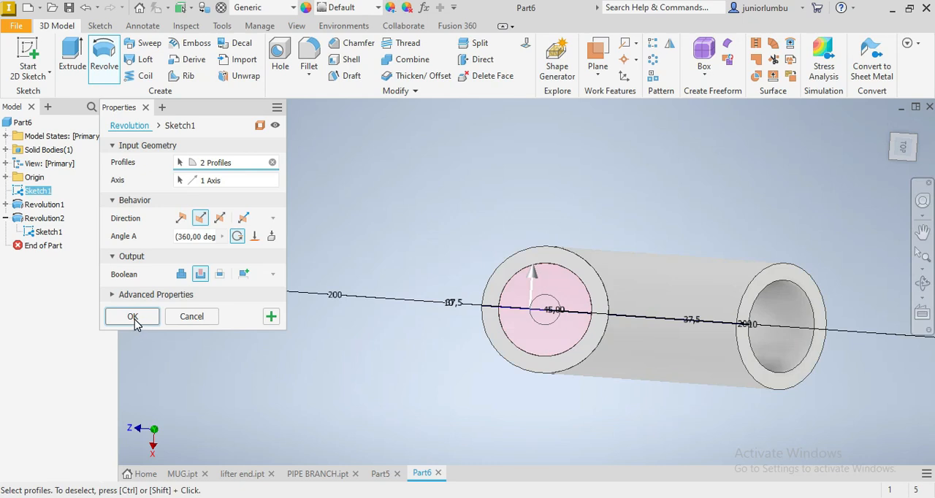
left_click(132, 317)
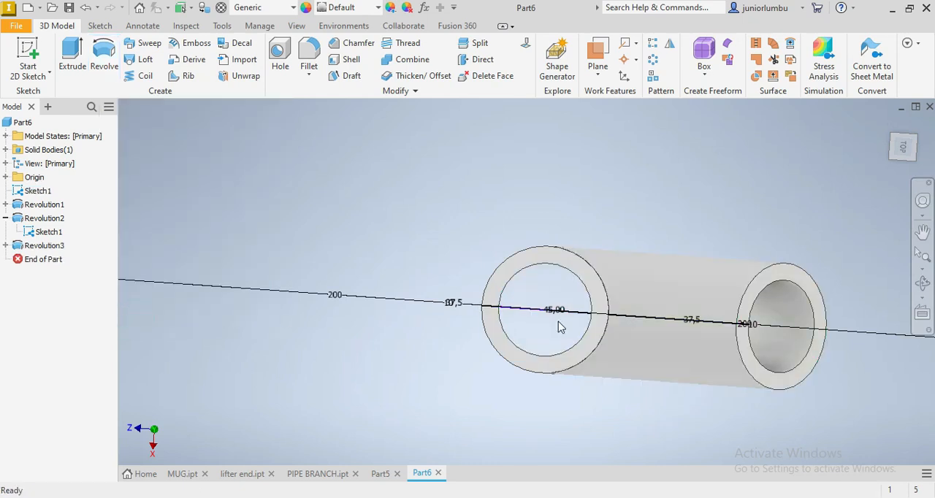
- Hide Sketch1 and chamfer the pipe end edges at 5 mm
left_click_drag(555, 325, 511, 306)
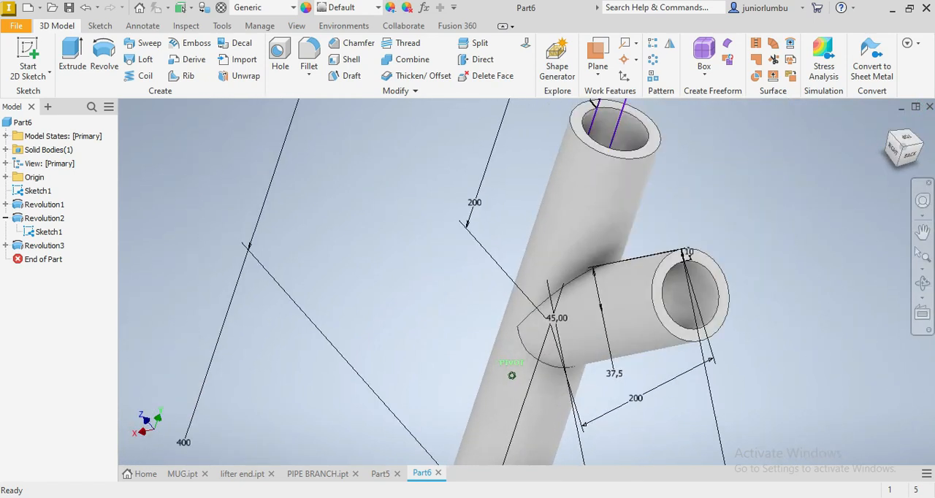
right_click(46, 232)
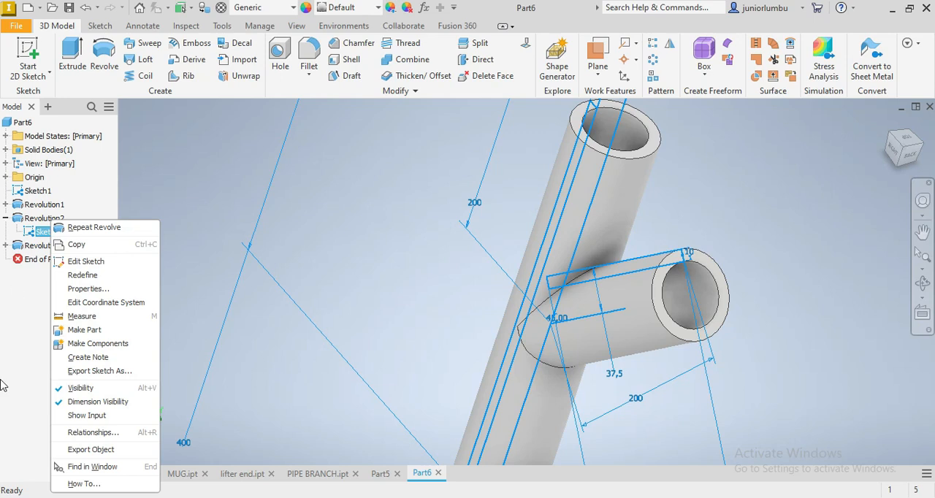
left_click(80, 388)
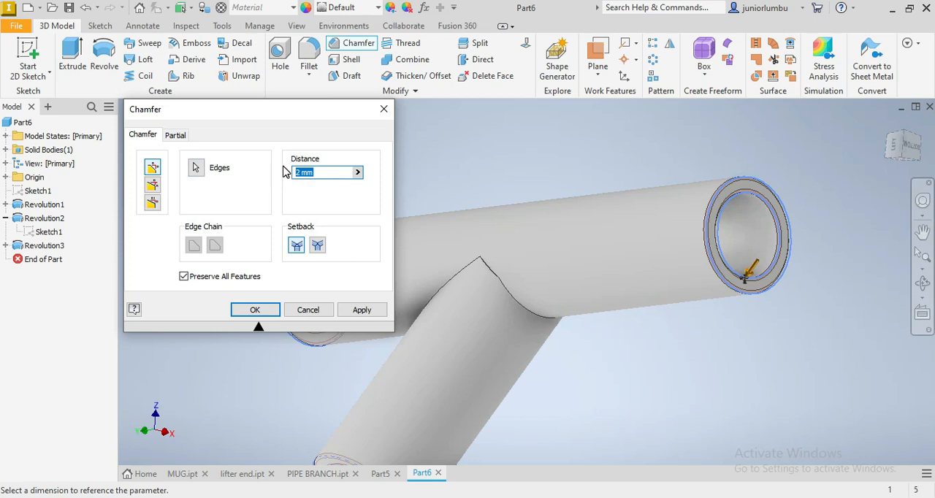
type("5")
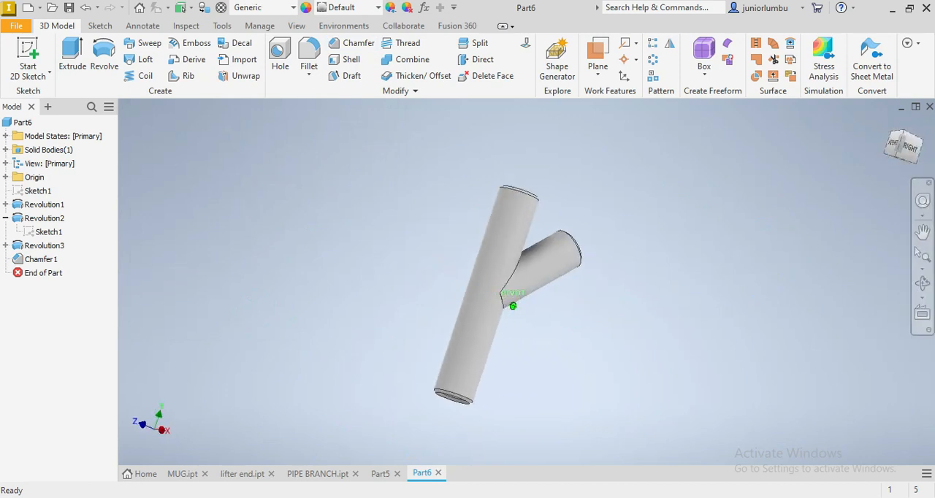
- Assign the Steel, Carbon material to the Y-shaped pipe from the Material list
left_click_drag(526, 256, 519, 241)
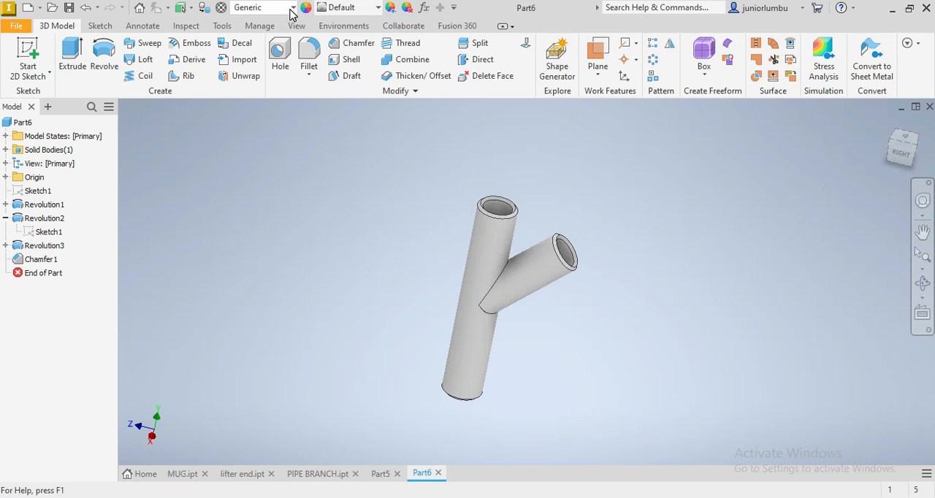
left_click(291, 8)
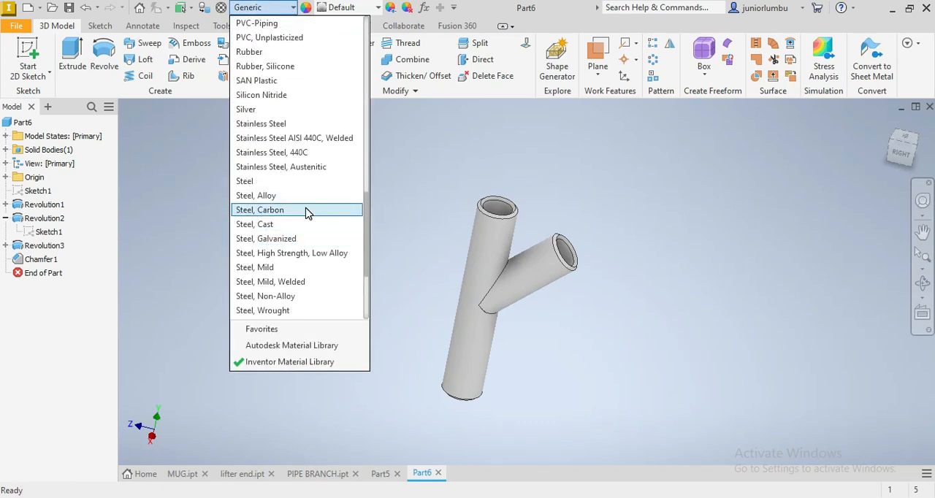
left_click(259, 210)
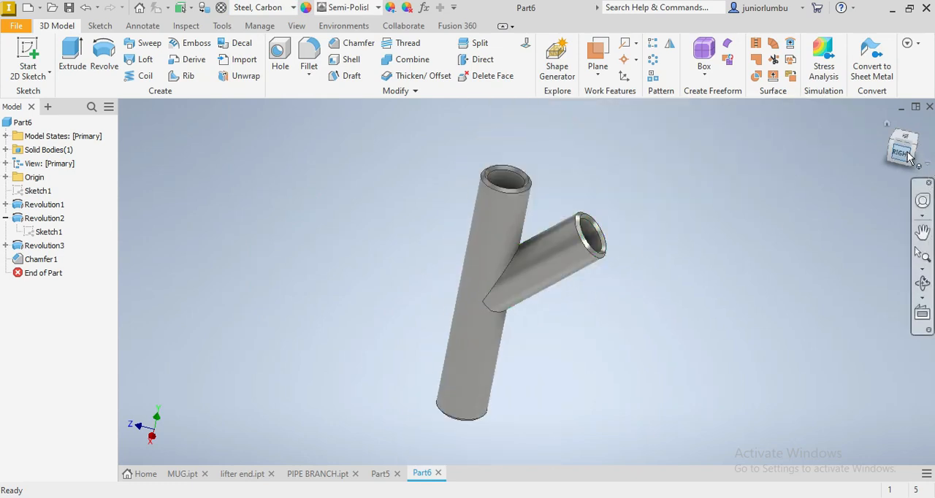
left_click_drag(511, 293, 511, 329)
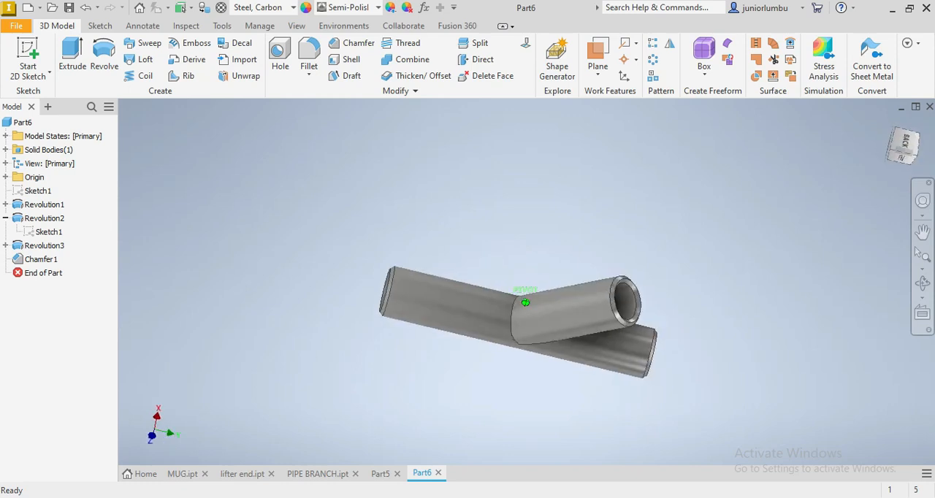